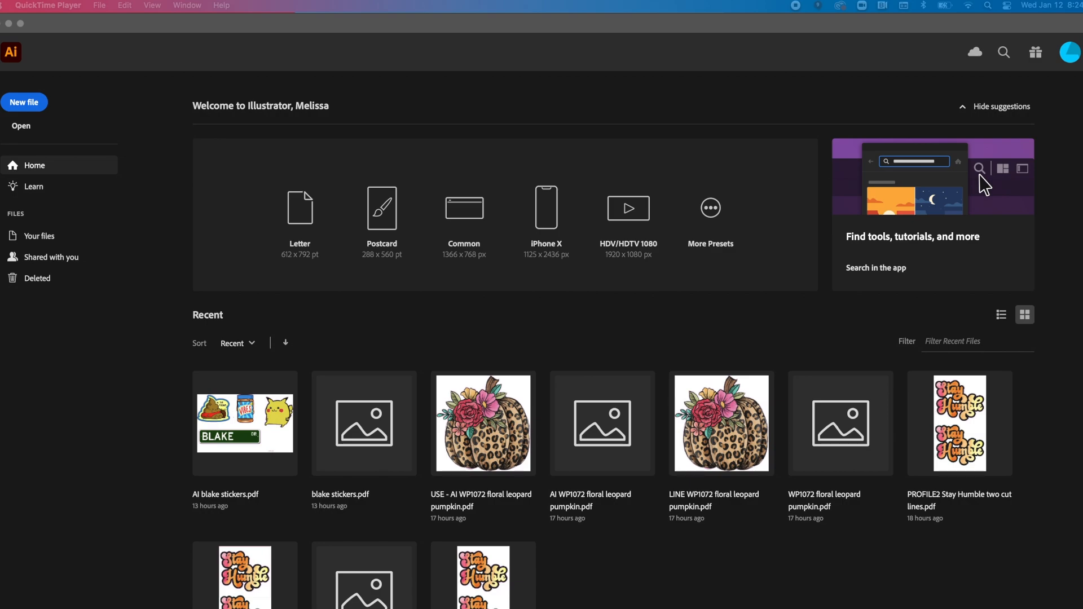
pyautogui.moveTo(72, 519)
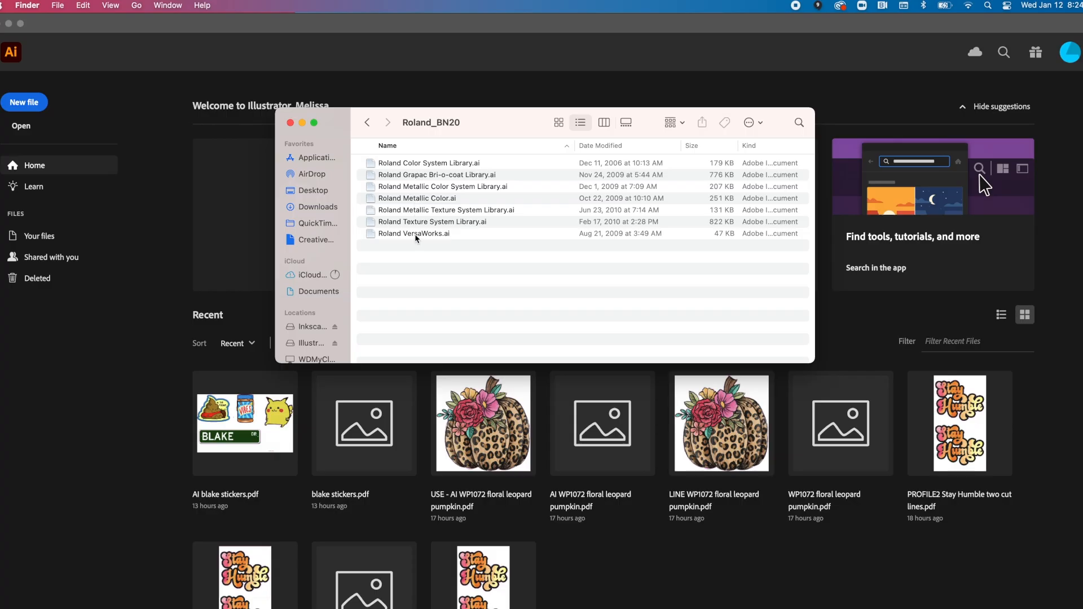
# Step: Pick out Roland VersaWorks.ai in Finder and close the Roland_BN20 folder window
pyautogui.click(413, 234)
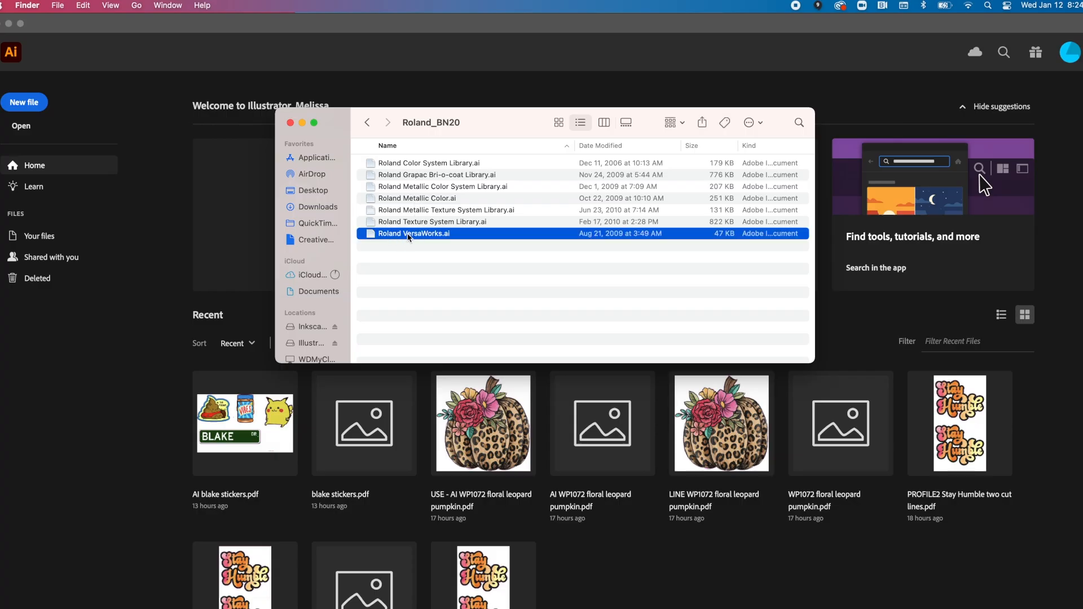
pyautogui.moveTo(432, 237)
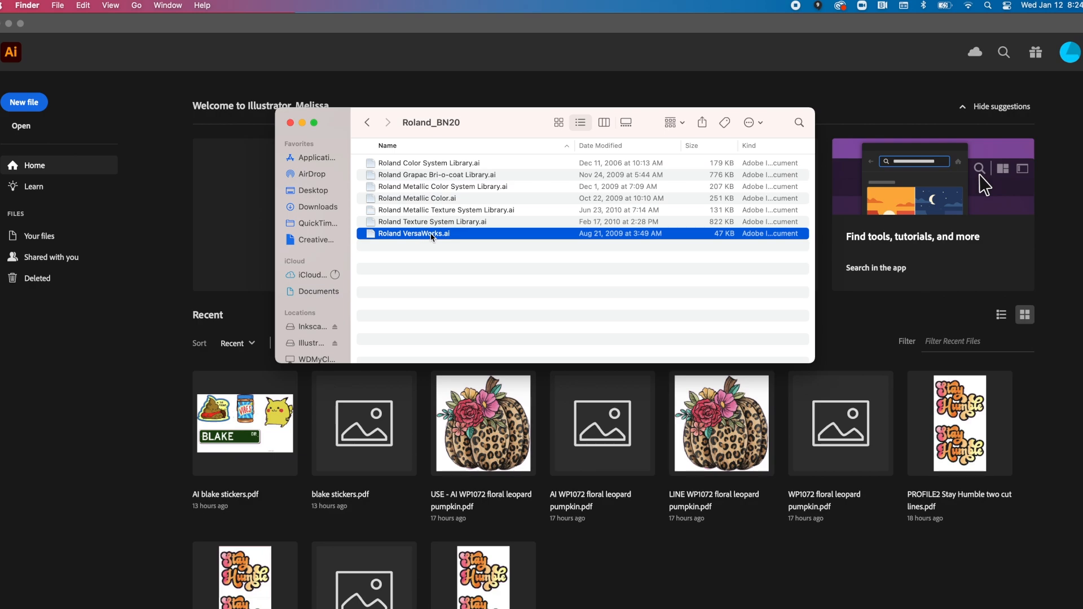
pyautogui.moveTo(302, 123)
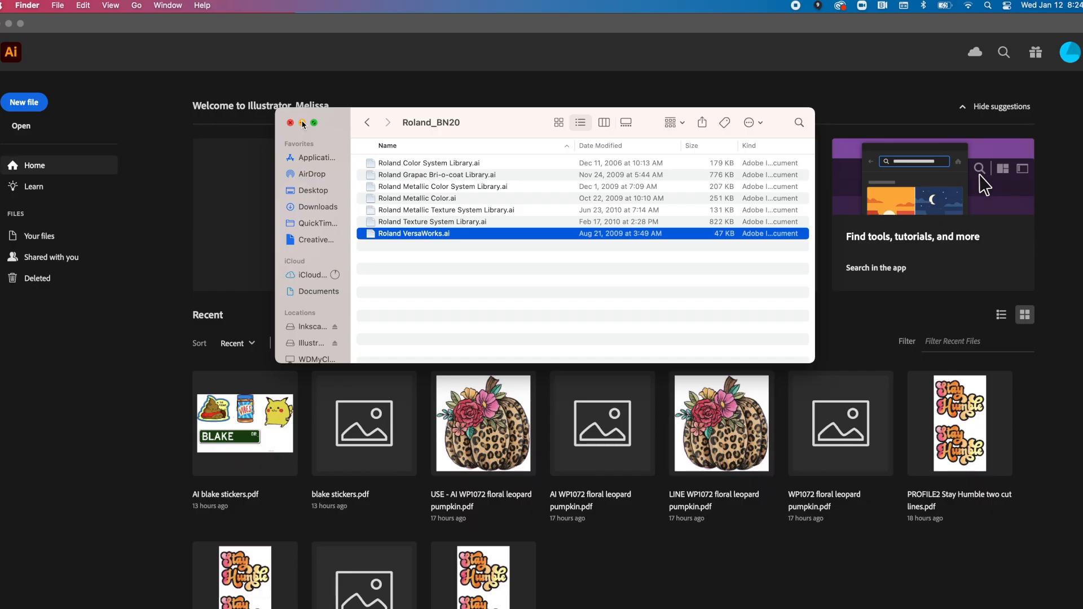
pyautogui.moveTo(389, 173)
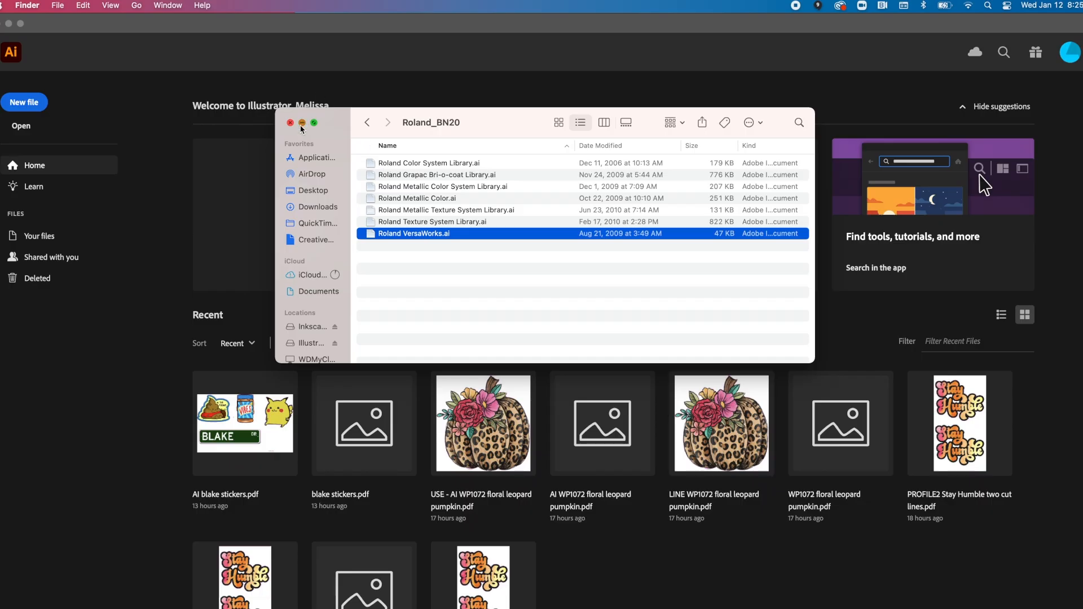
pyautogui.click(290, 123)
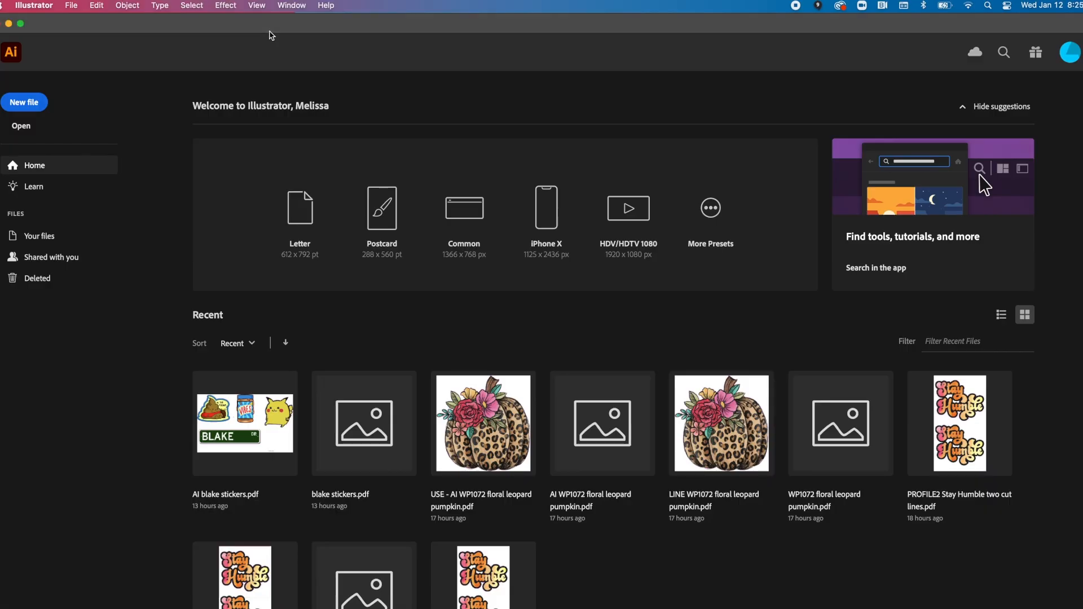
pyautogui.moveTo(256, 6)
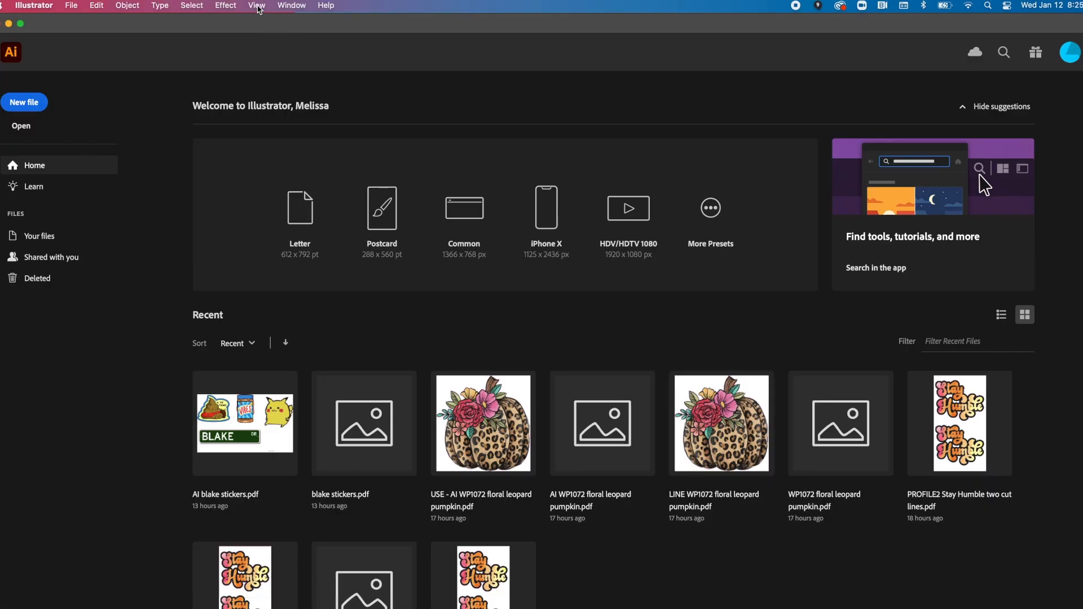
# Step: Load the Roland VersaWorks.ai swatch library via Other Library from Downloads > Roland_BN20
pyautogui.click(291, 5)
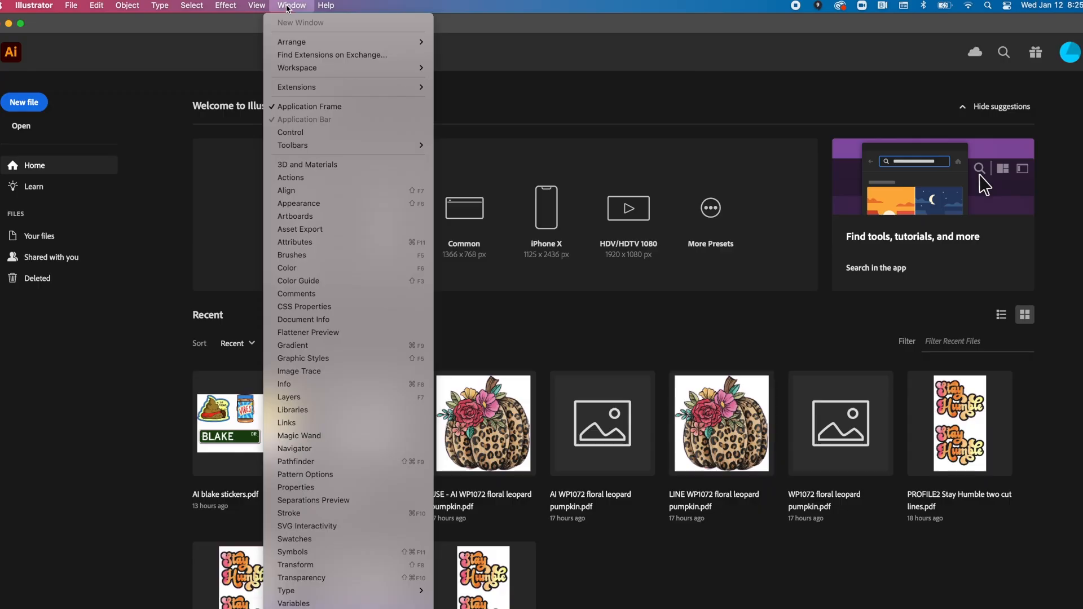
pyautogui.moveTo(295, 241)
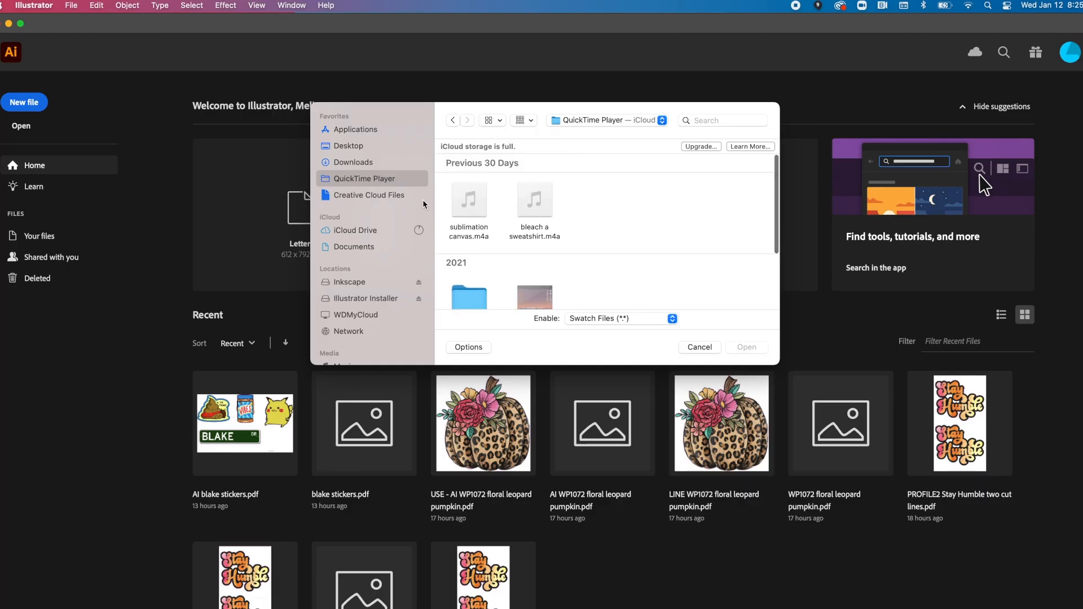
pyautogui.click(353, 162)
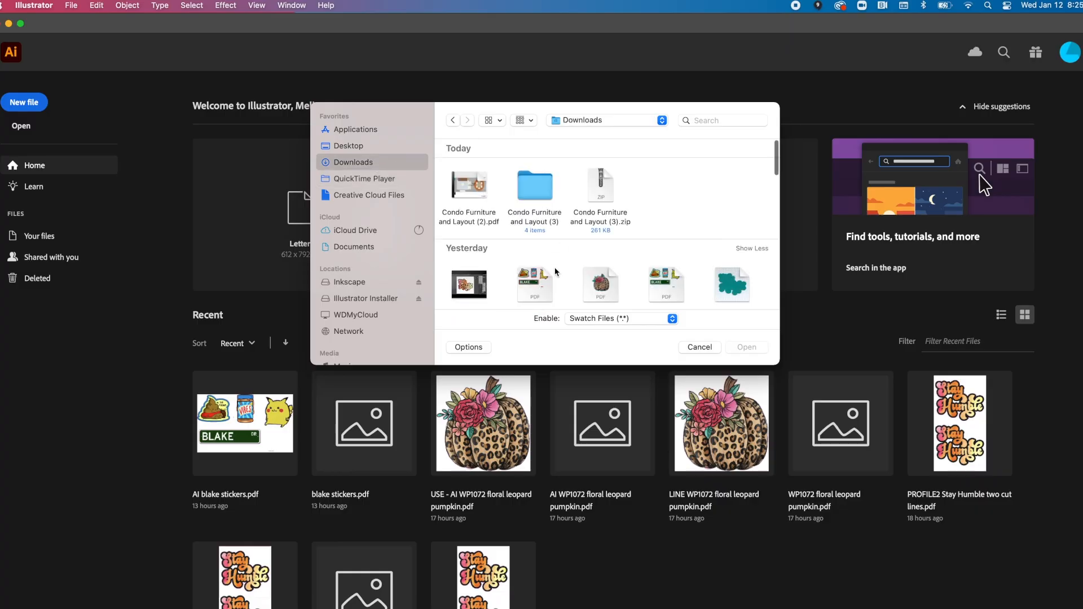
pyautogui.scroll(-3)
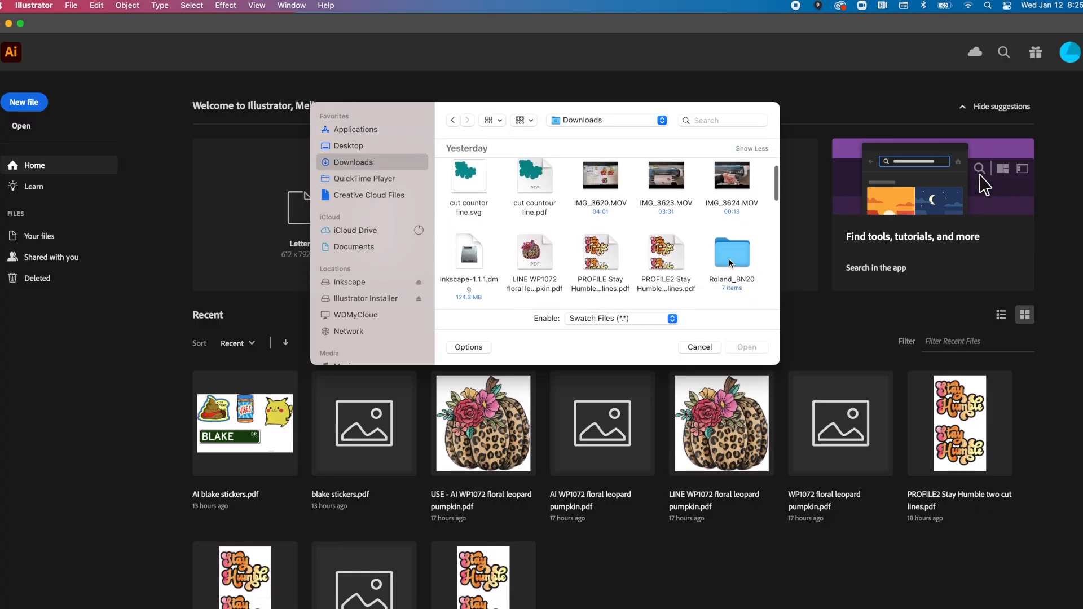
pyautogui.doubleClick(732, 252)
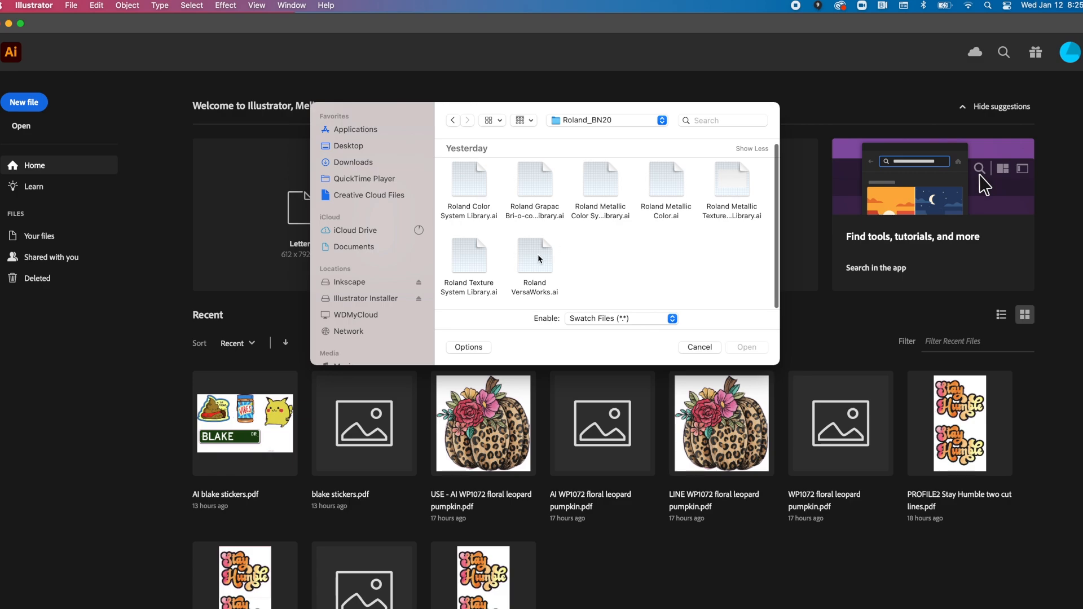
pyautogui.click(534, 254)
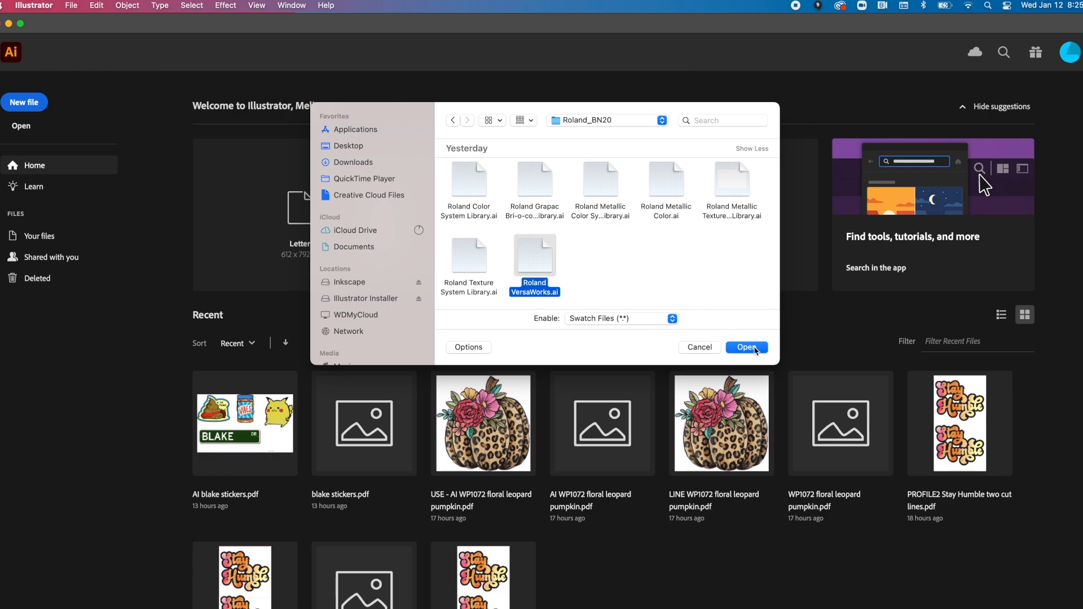
pyautogui.click(747, 346)
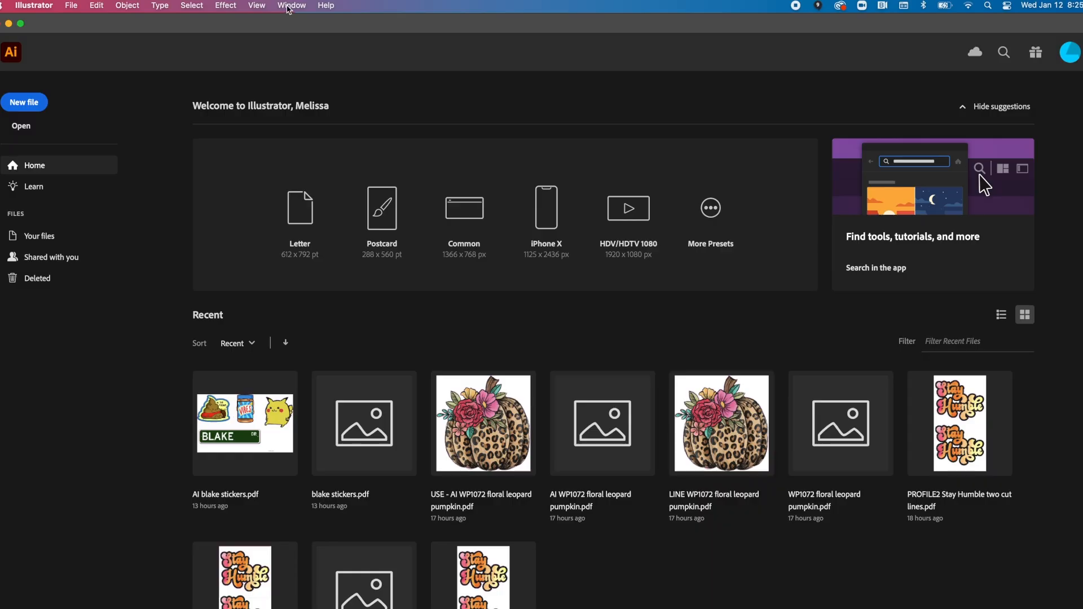
# Step: Check that Roland VersaWorks now appears in the Swatch Libraries list
pyautogui.click(292, 6)
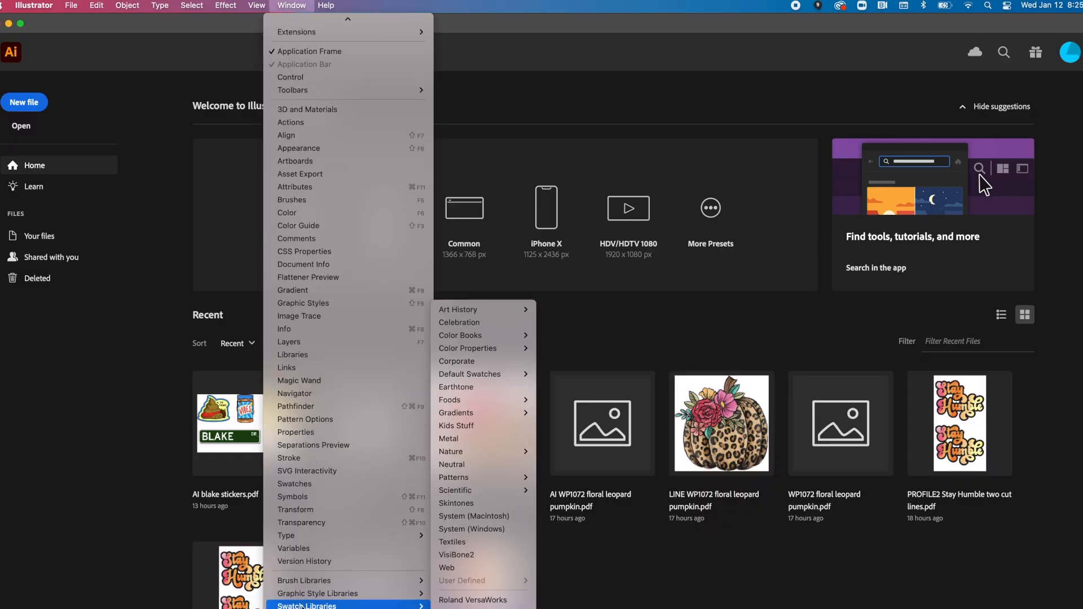
pyautogui.moveTo(473, 599)
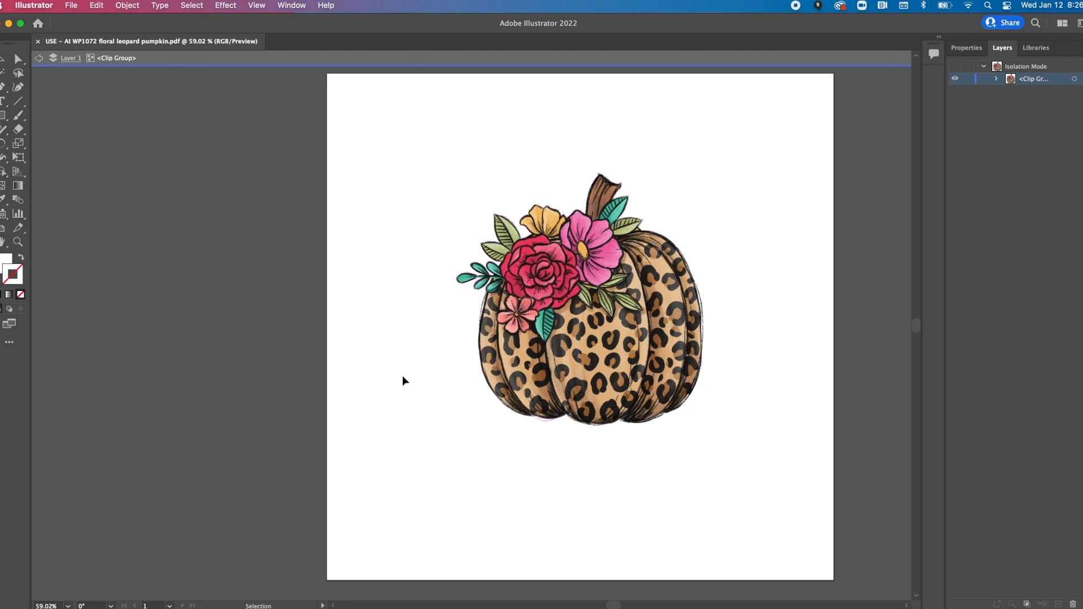
# Step: Select the pumpkin artwork in the floral leopard pumpkin document, then clear the selection
pyautogui.click(556, 227)
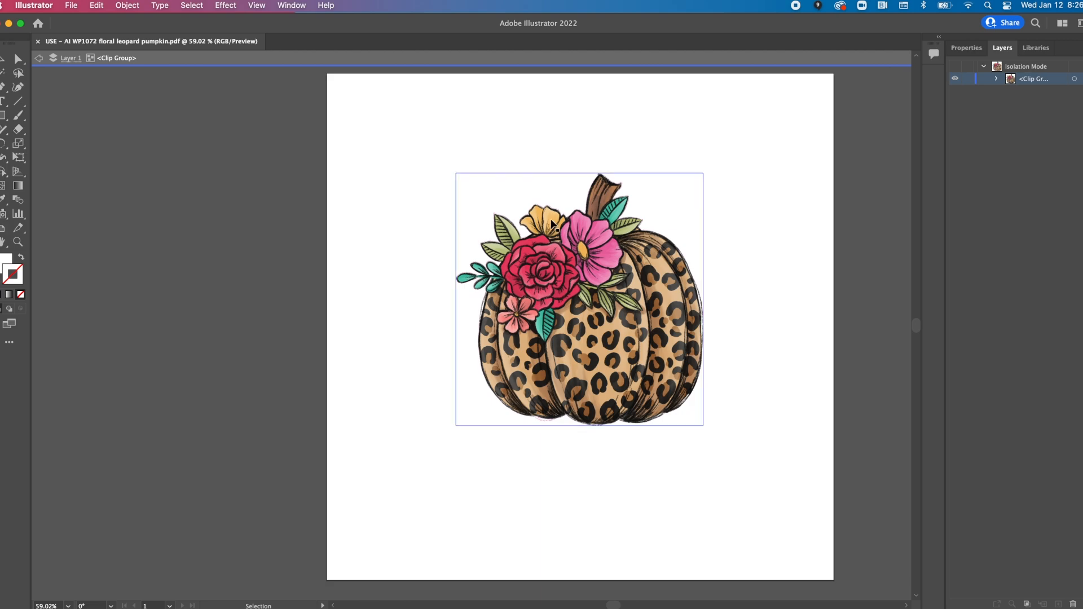
pyautogui.click(743, 234)
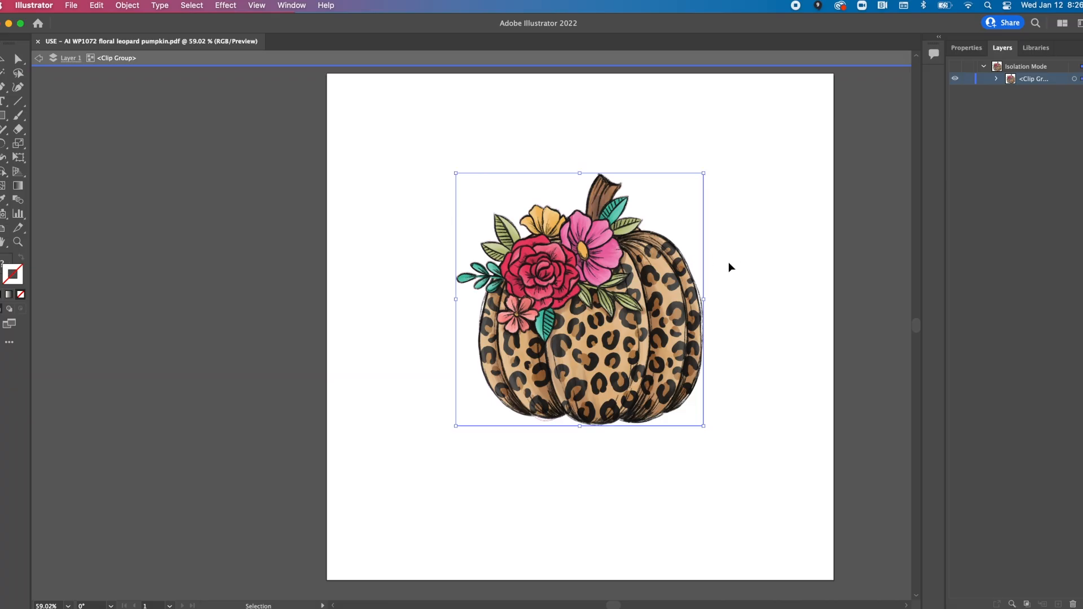
pyautogui.click(815, 71)
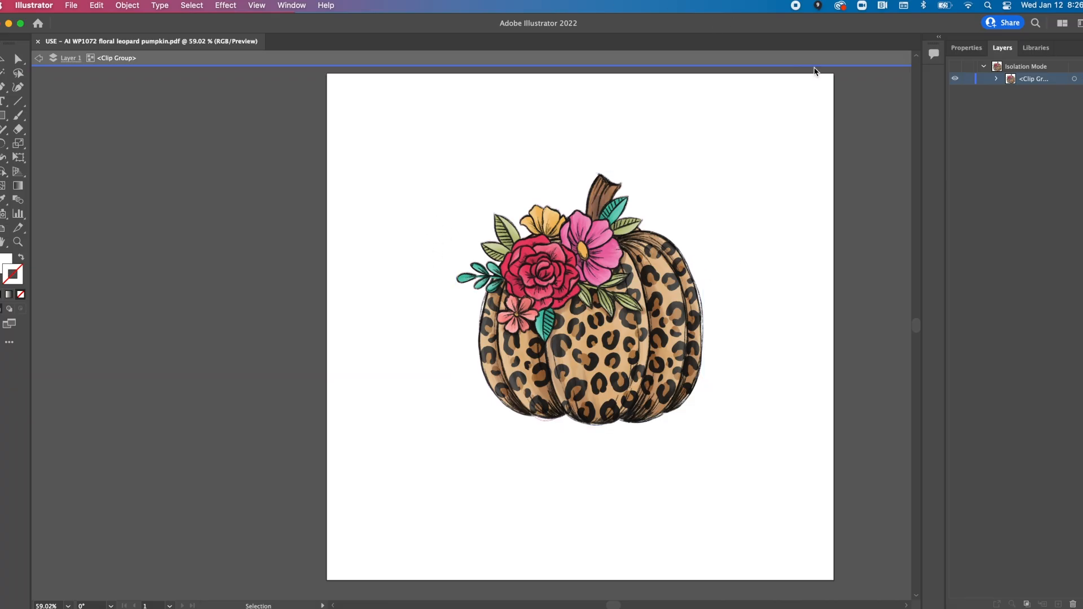
pyautogui.moveTo(723, 269)
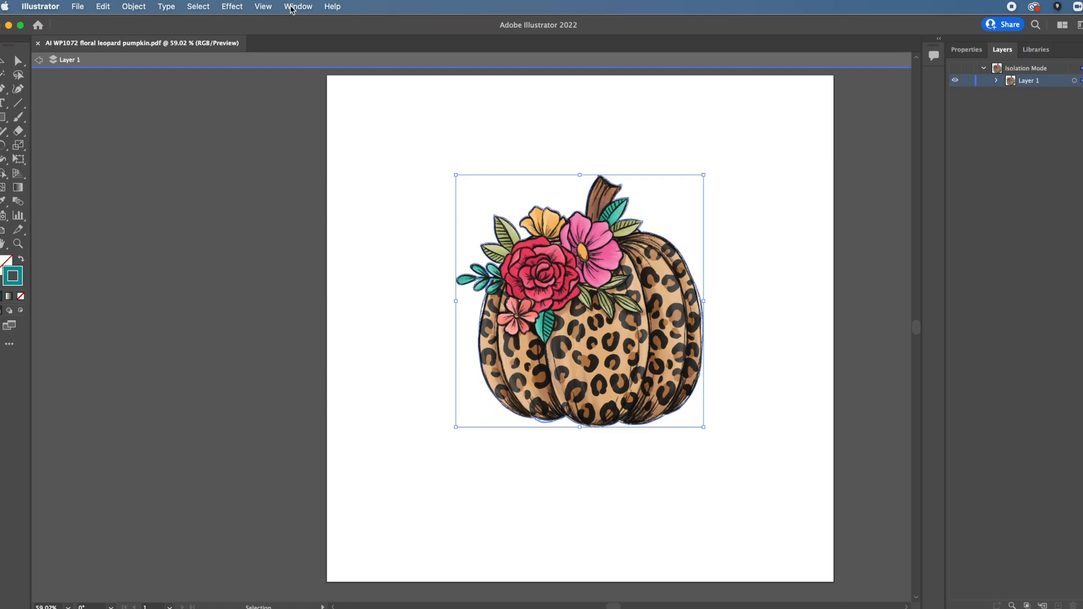
# Step: Show the Roland VersaWorks swatch library panel beside the pumpkin artwork
pyautogui.click(298, 7)
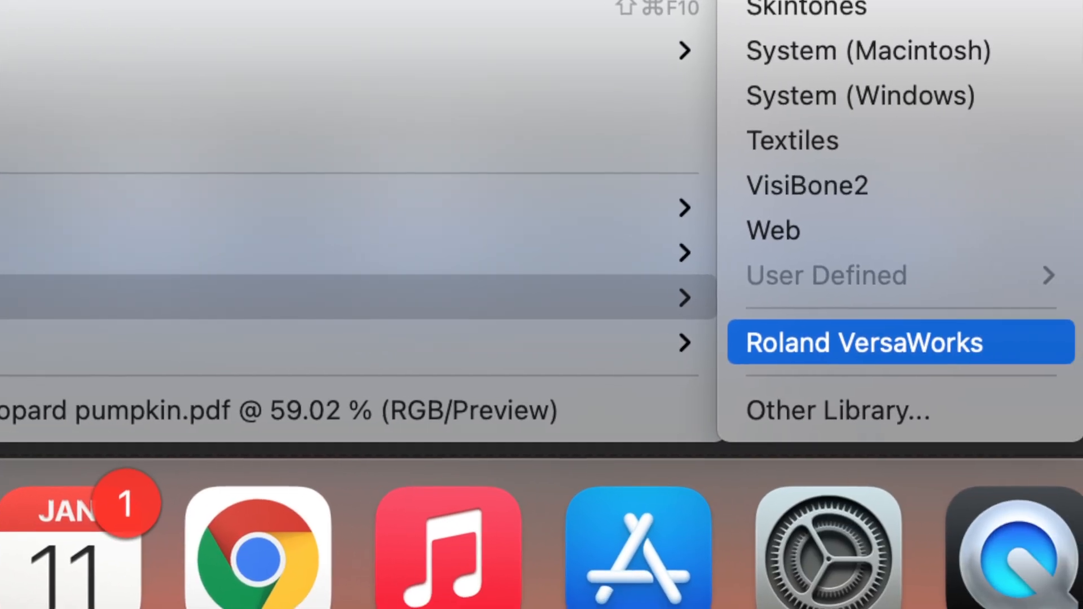
pyautogui.click(856, 342)
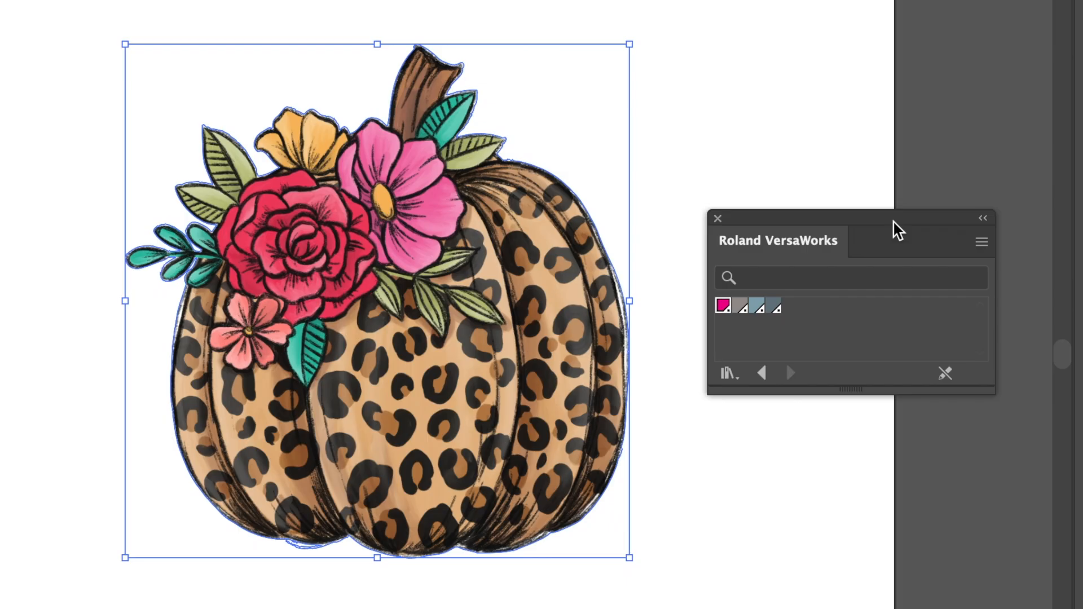
pyautogui.moveTo(722, 307)
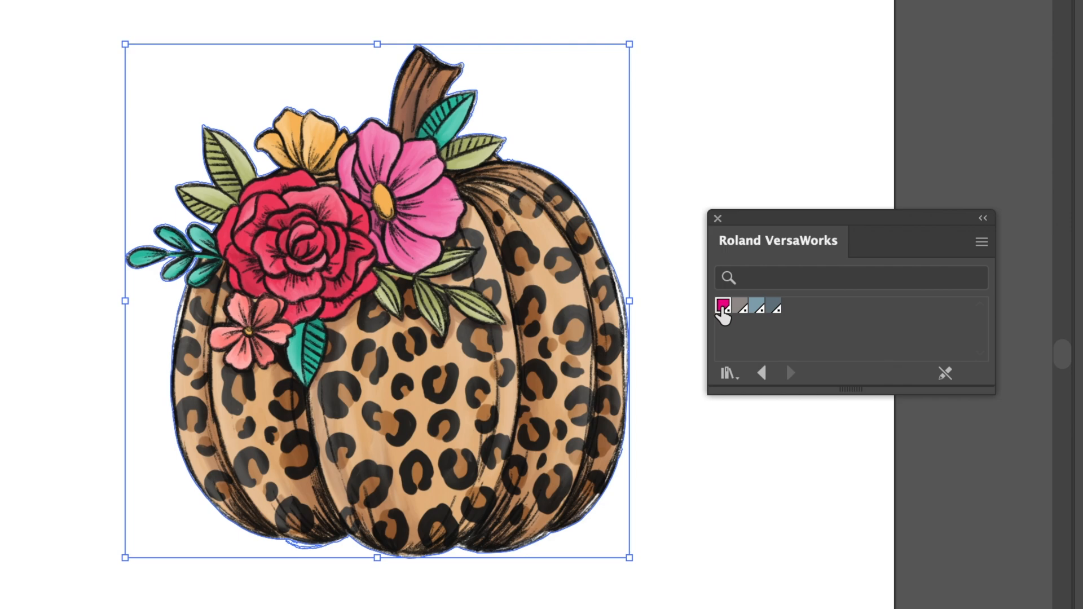
pyautogui.moveTo(734, 359)
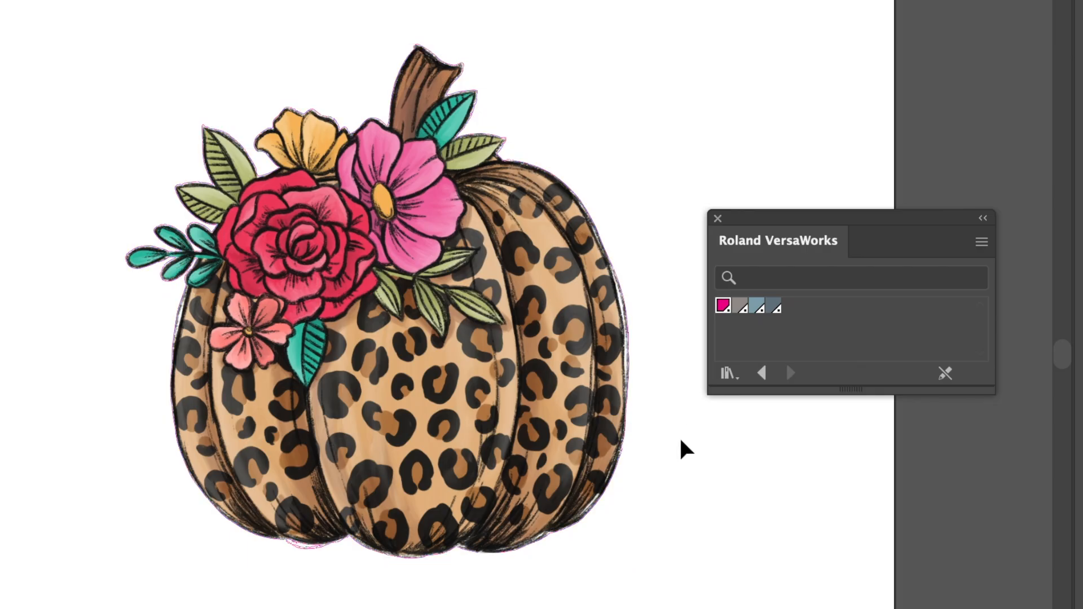
pyautogui.moveTo(736, 48)
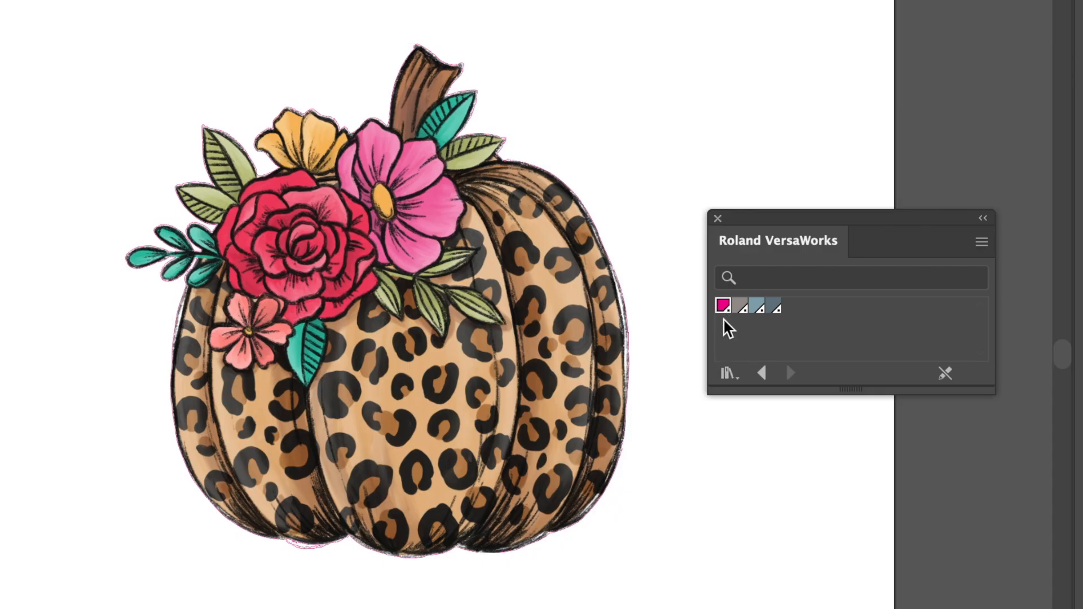
pyautogui.moveTo(723, 307)
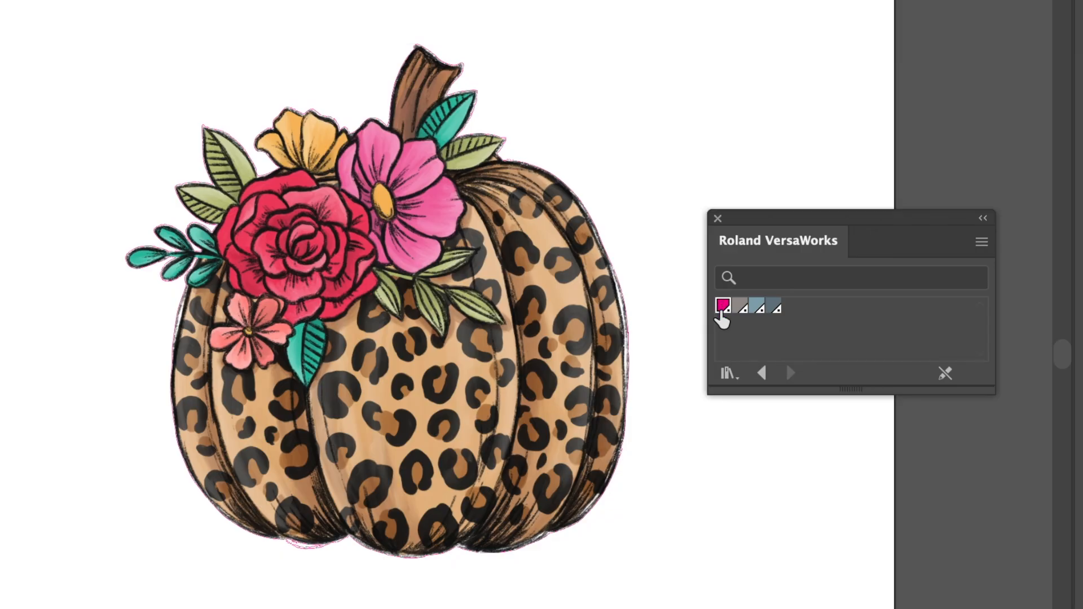
pyautogui.moveTo(776, 310)
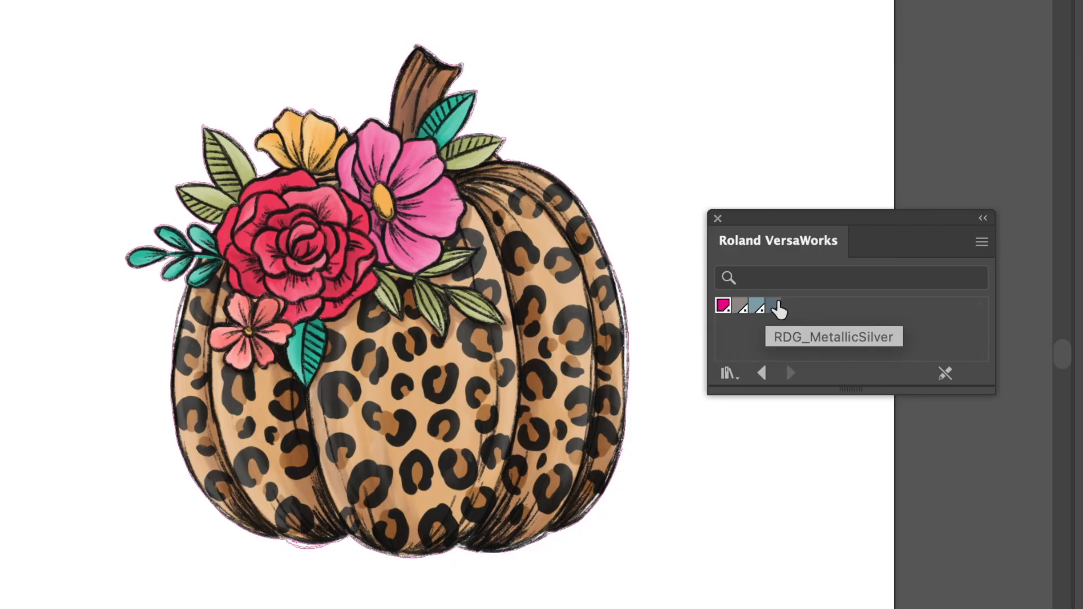